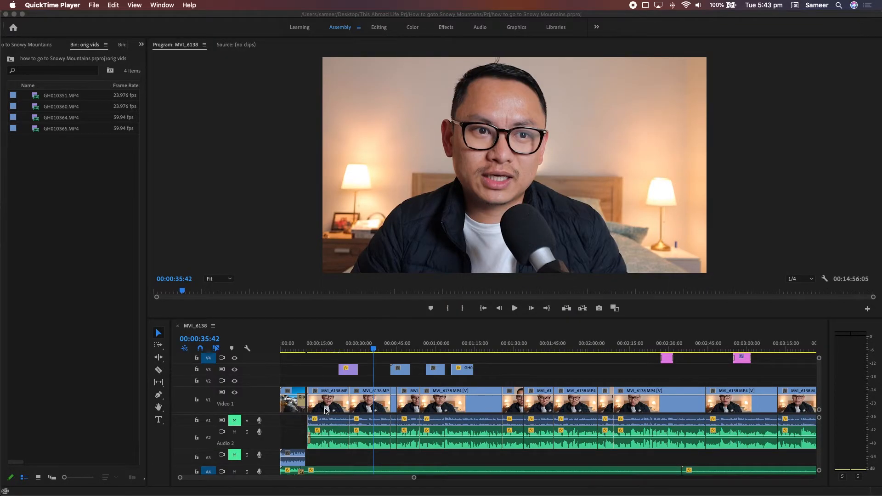
Open Export Settings for the MVI_6138 sequence from File > Export > Media
left_click(361, 343)
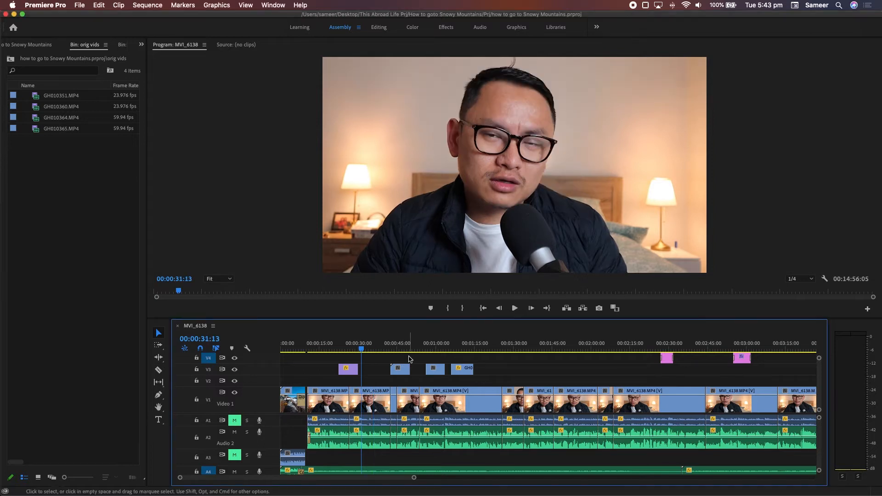
mouse_move(376, 444)
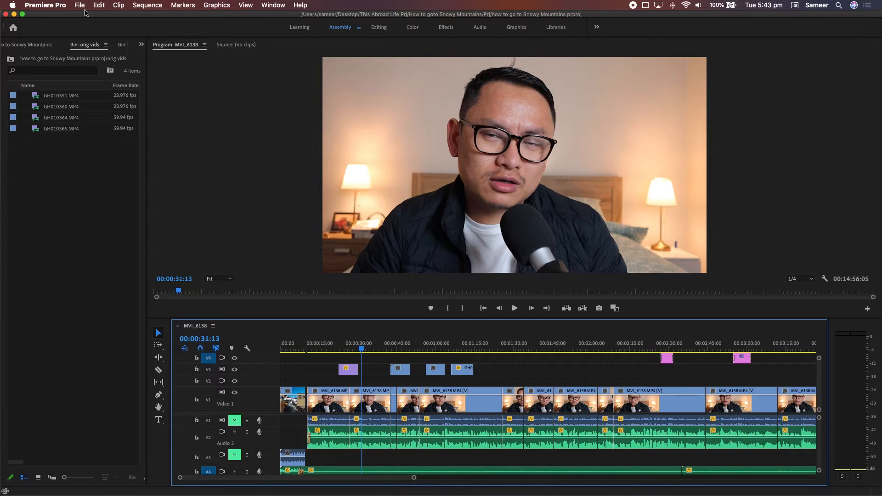
left_click(79, 5)
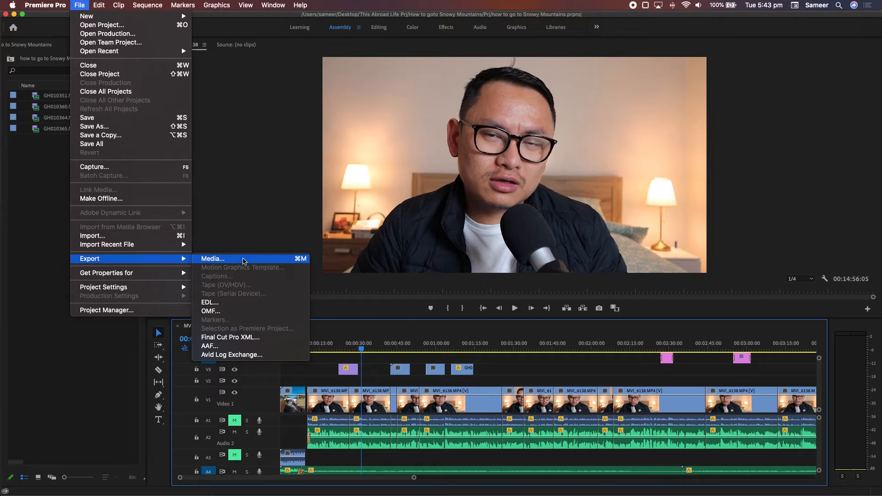
left_click(212, 258)
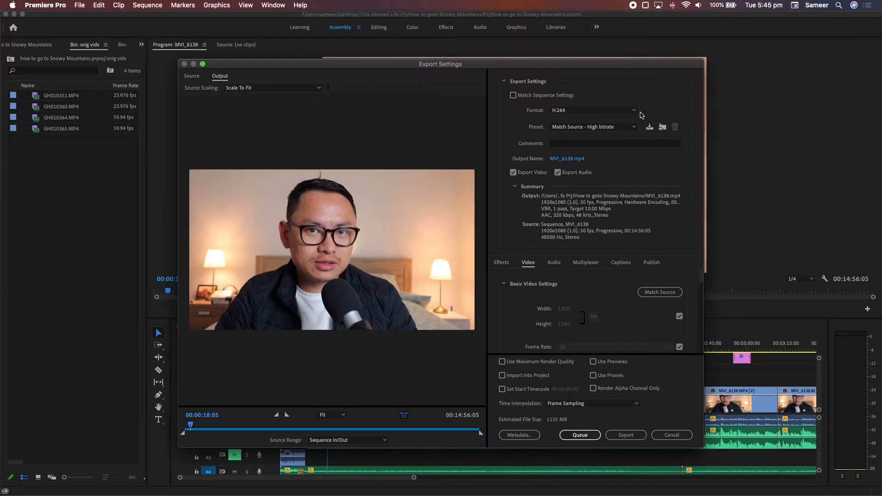
mouse_move(636, 111)
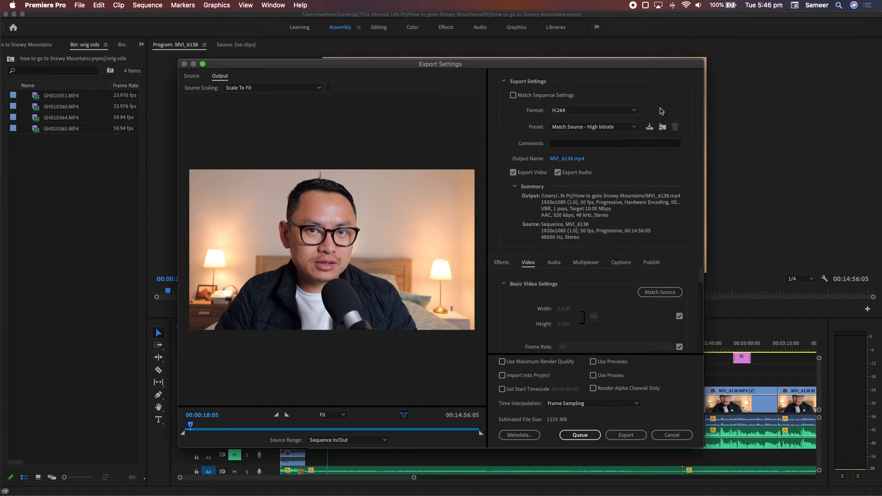
Switch the export format to 128 kbps MP3, save as 'export mp3.mp3', and export
left_click(591, 110)
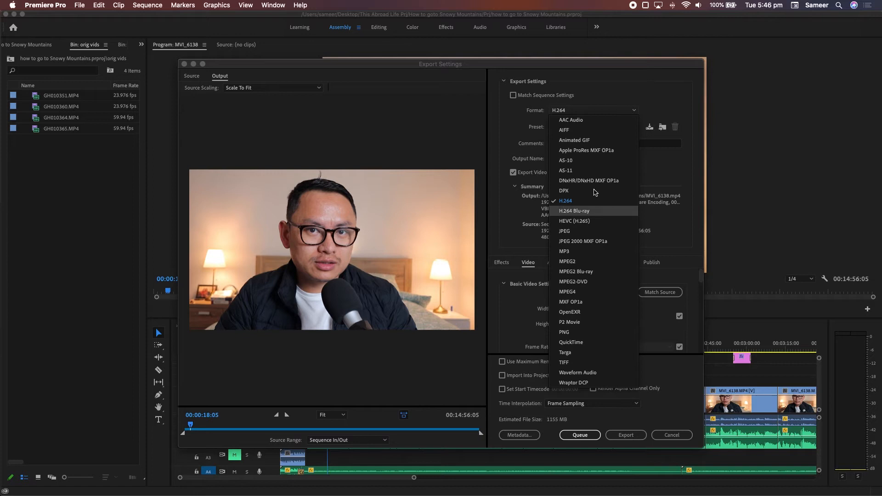
mouse_move(585, 251)
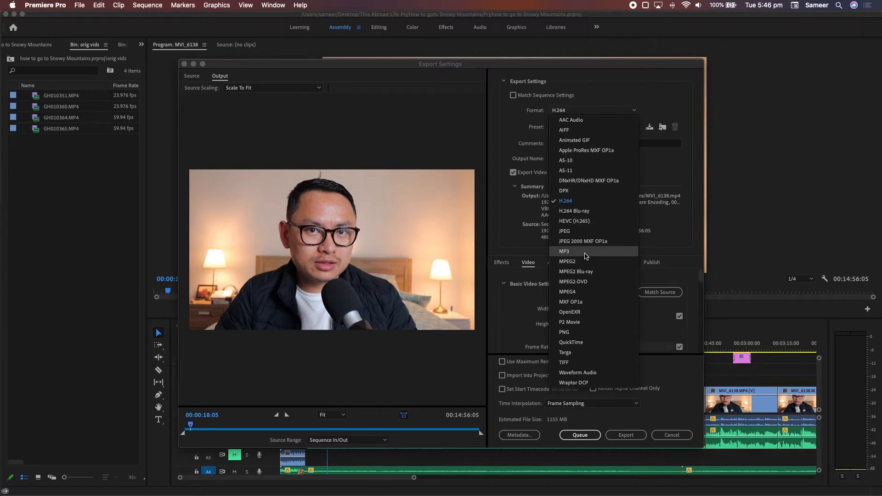
mouse_move(612, 253)
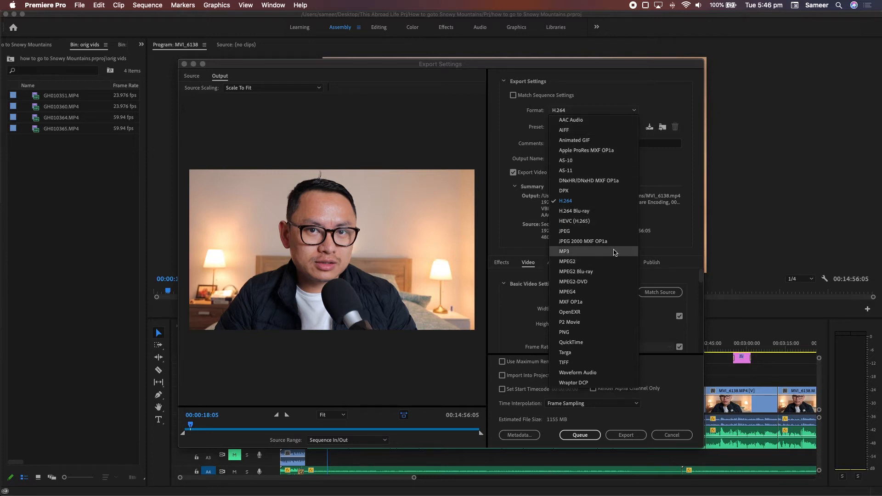
left_click(564, 250)
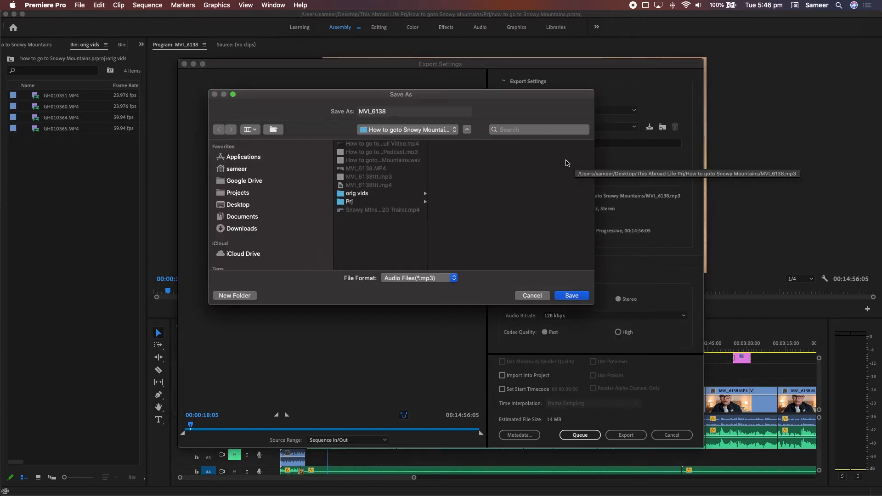
left_click(571, 295)
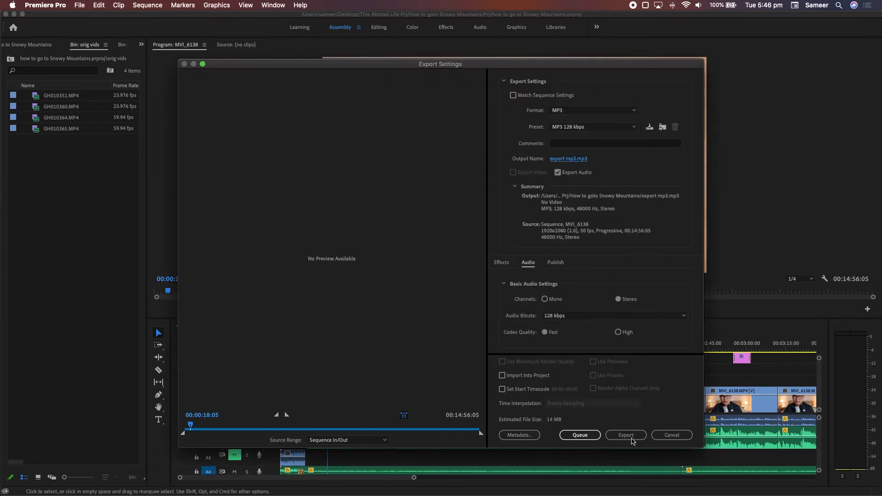
left_click(626, 435)
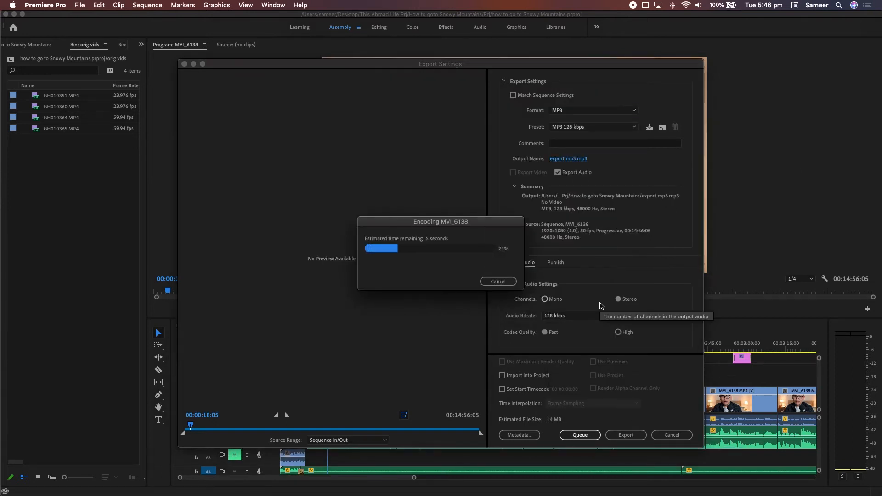